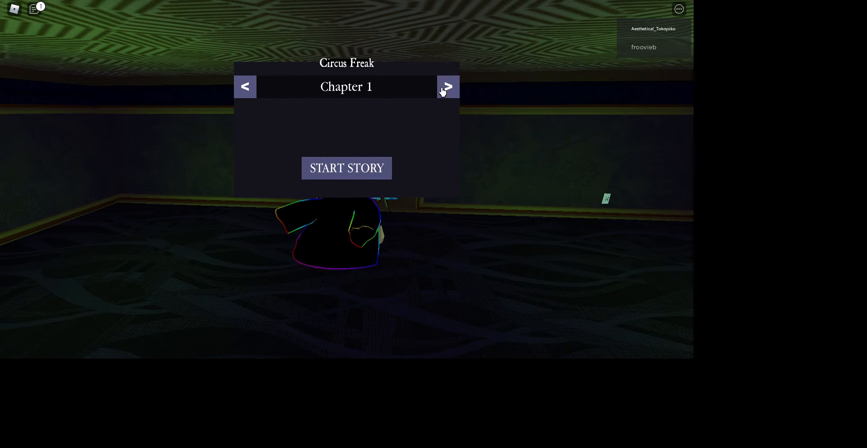
mouse_move(335, 164)
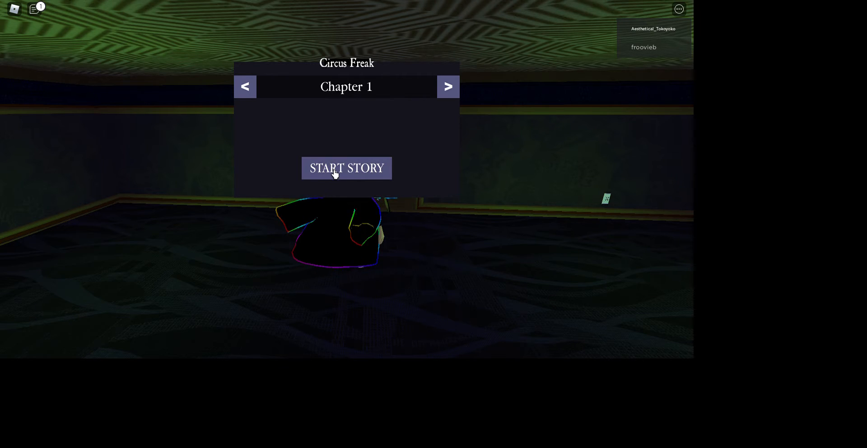
mouse_move(348, 178)
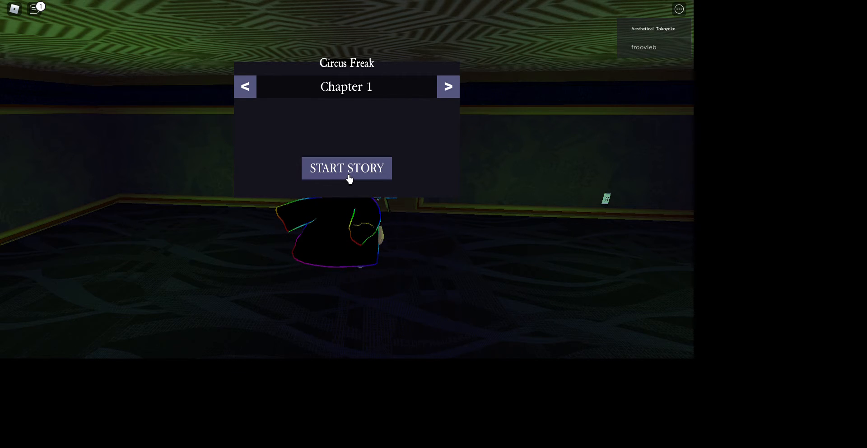
Start Circus Freak Chapter 1 and view the People list showing one player
left_click(347, 168)
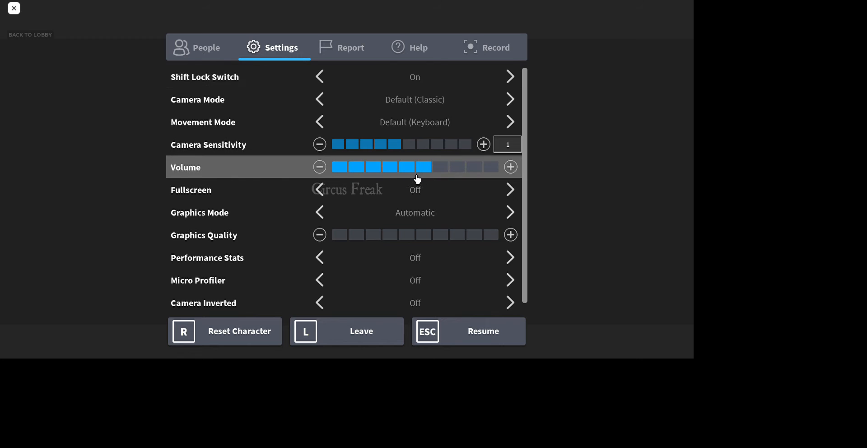
mouse_move(392, 160)
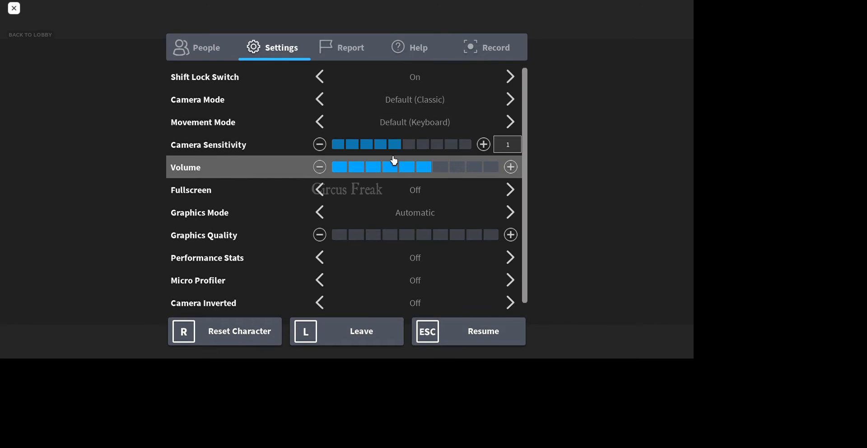
left_click(468, 330)
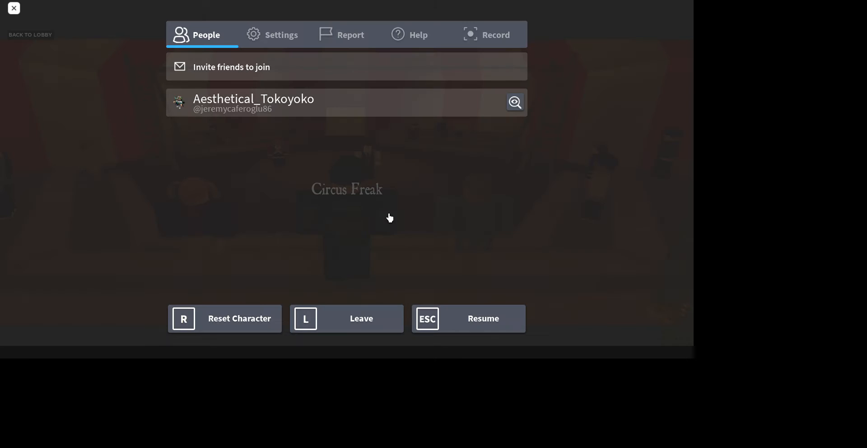
Return to the circus act, then reopen and dismiss the in-game menu
left_click(281, 34)
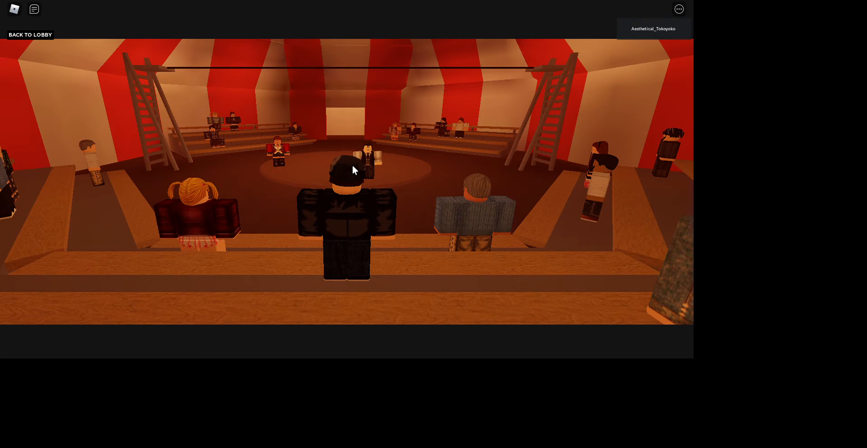
mouse_move(354, 170)
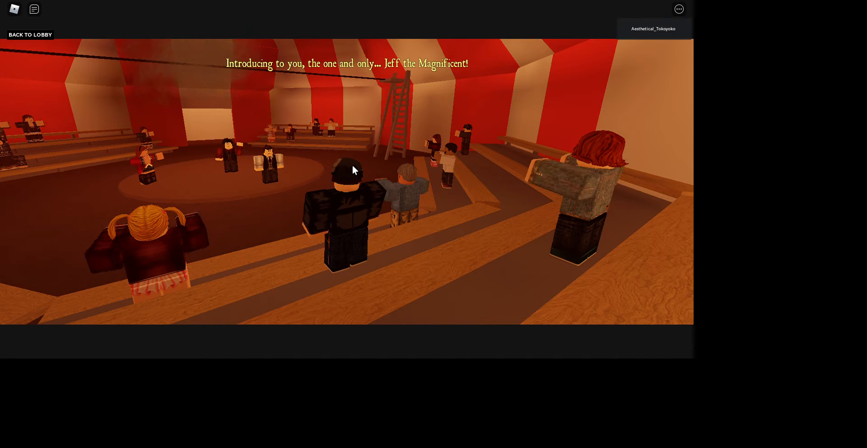
left_click(679, 9)
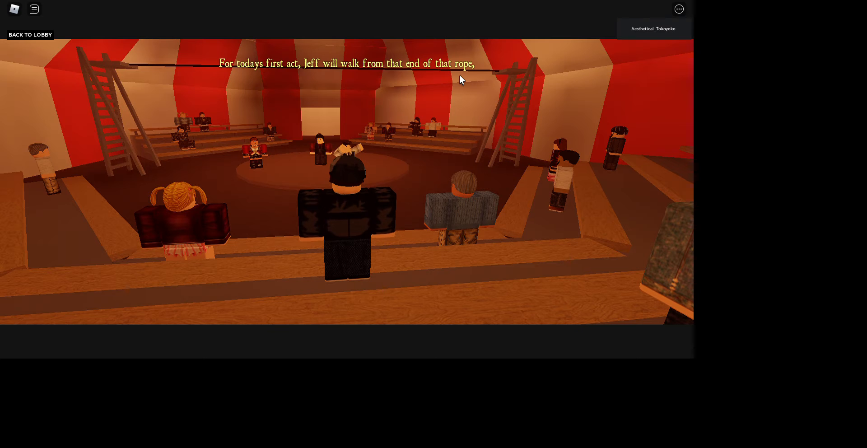
key("Escape")
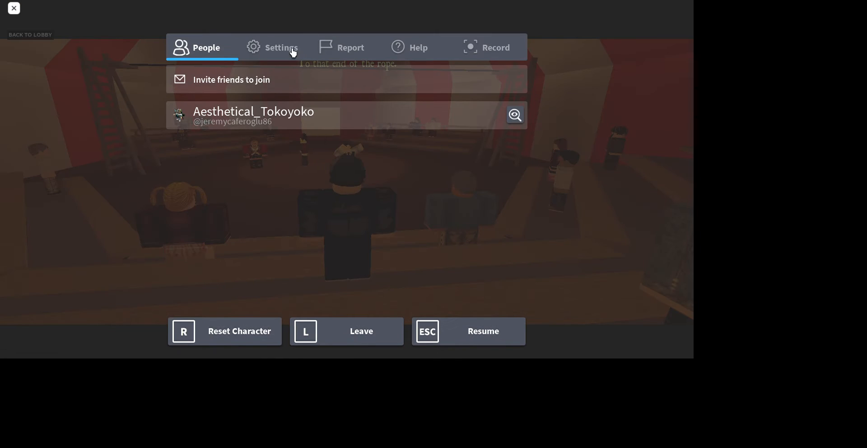
left_click(280, 47)
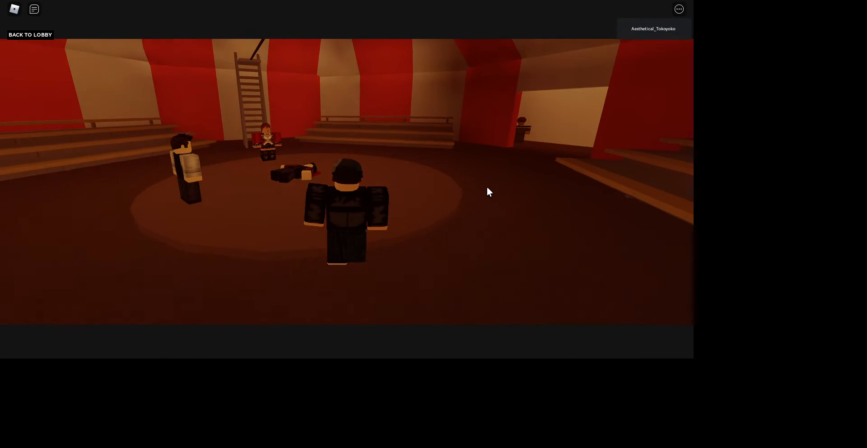
key("w")
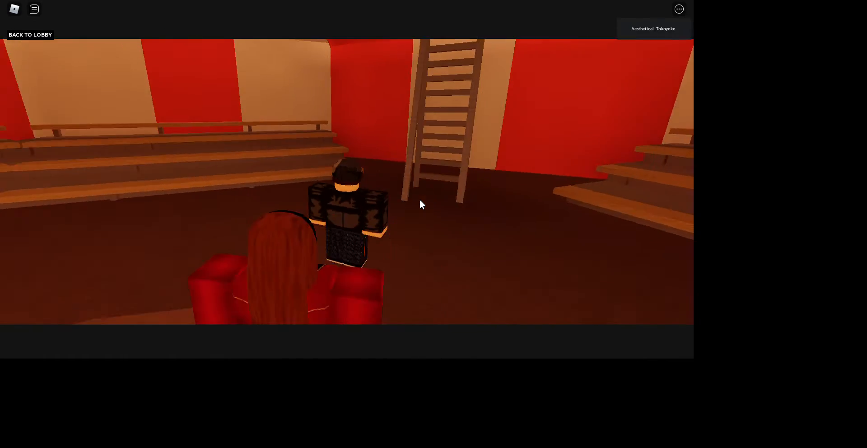
mouse_move(421, 204)
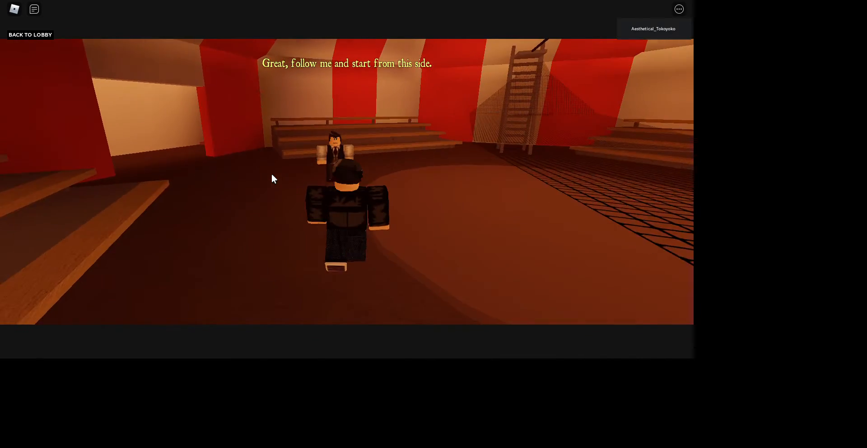
mouse_move(274, 178)
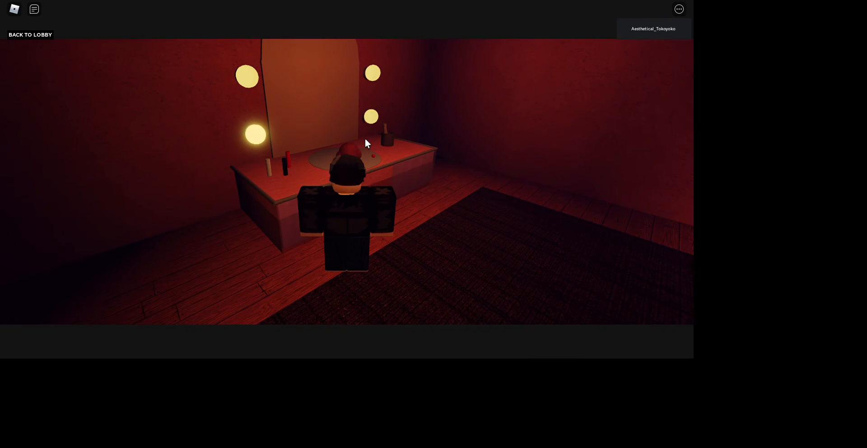
mouse_move(362, 239)
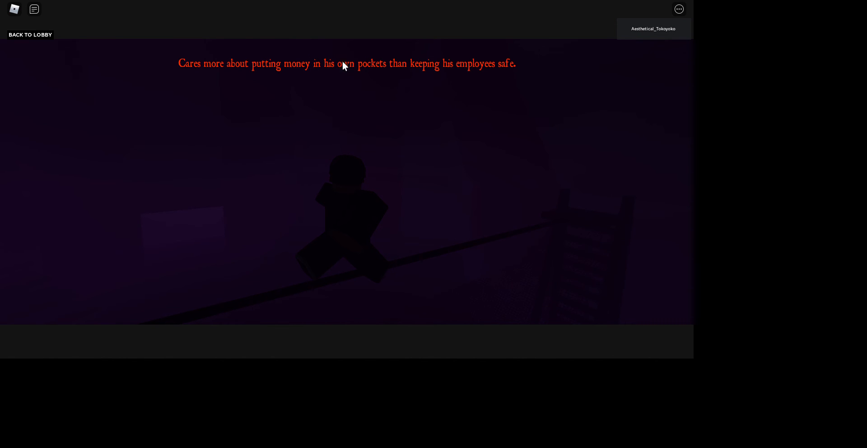
mouse_move(467, 59)
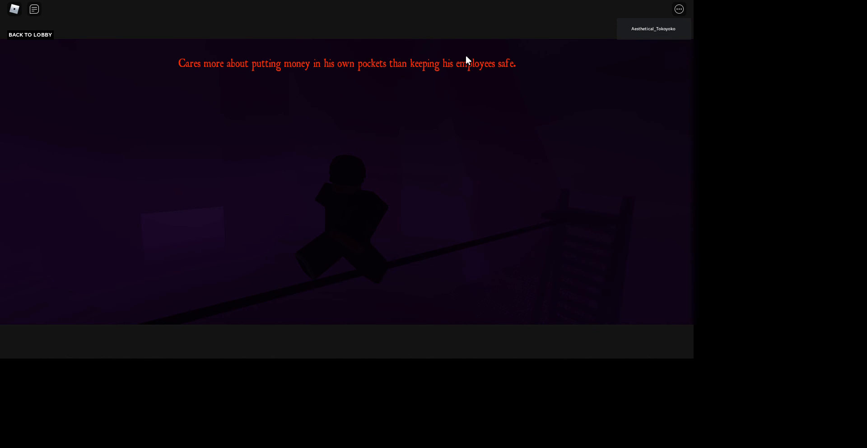
mouse_move(387, 167)
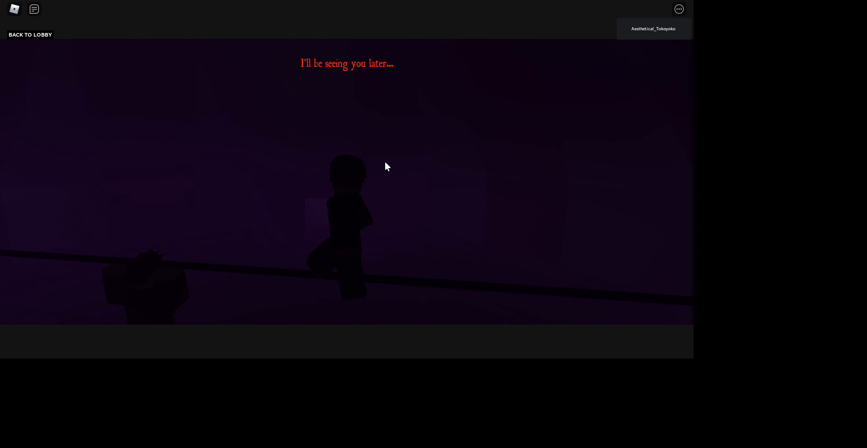
mouse_move(133, 308)
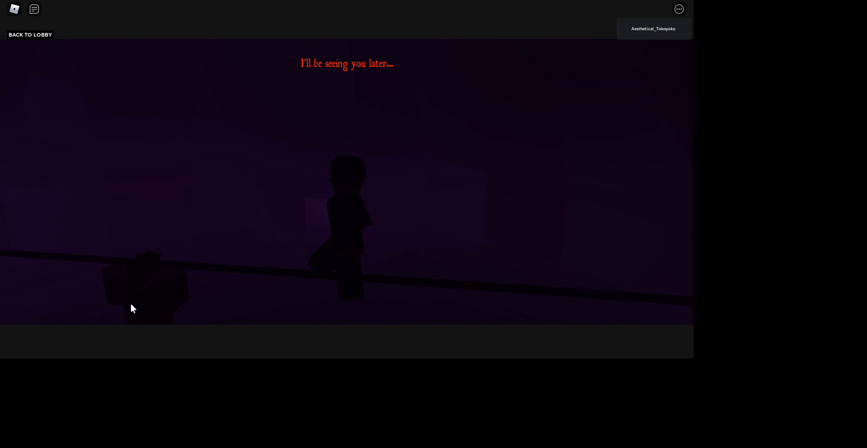